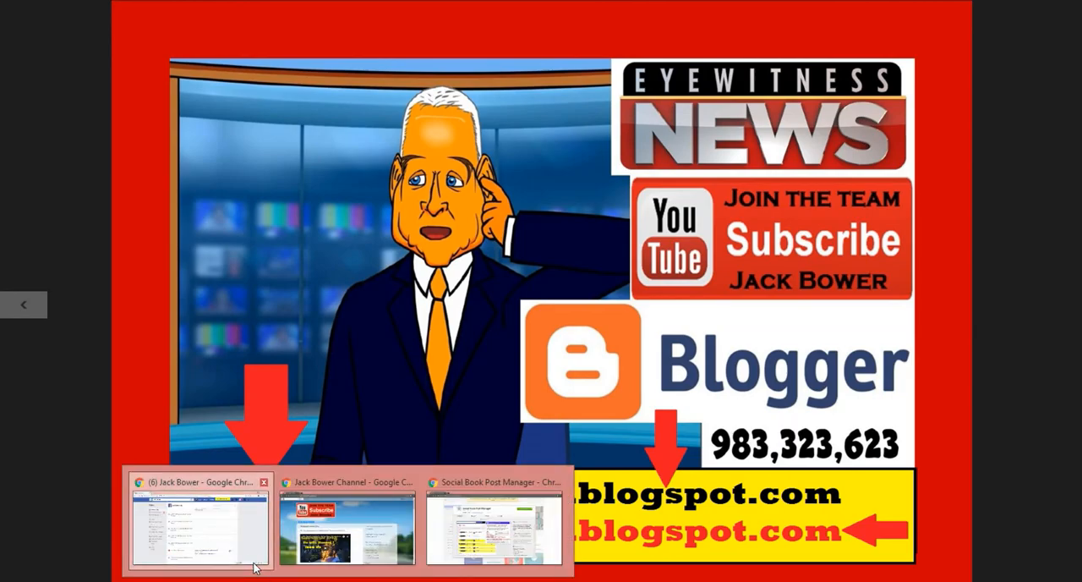
Bring up the Facebook Activity Log and scroll through friend entries toward March 13 during scanning
{"action": "left_click", "coordinate": [200, 524]}
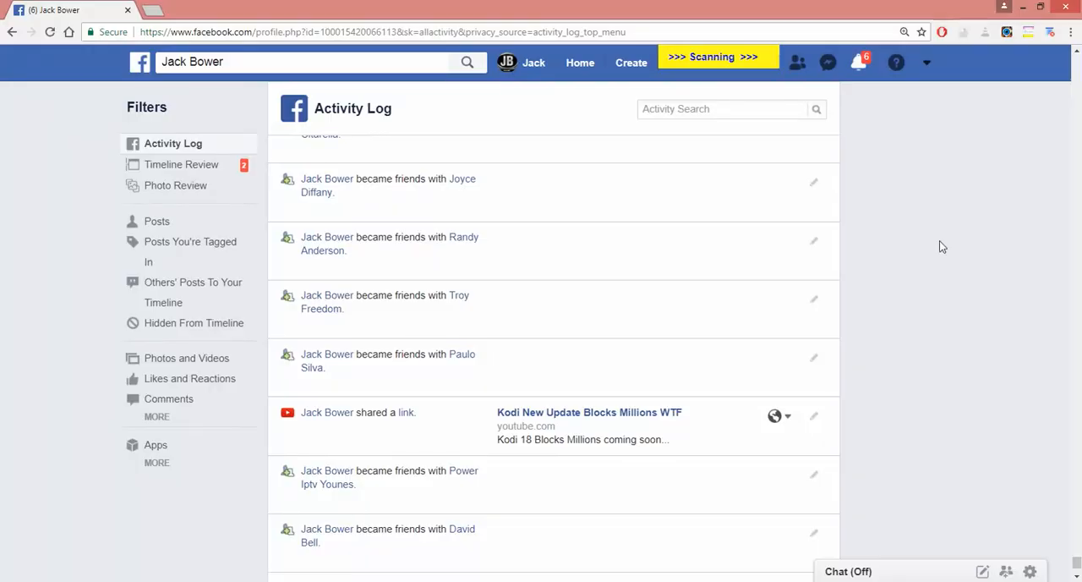
{"action": "scroll", "scroll_direction": "down", "scroll_amount": 3}
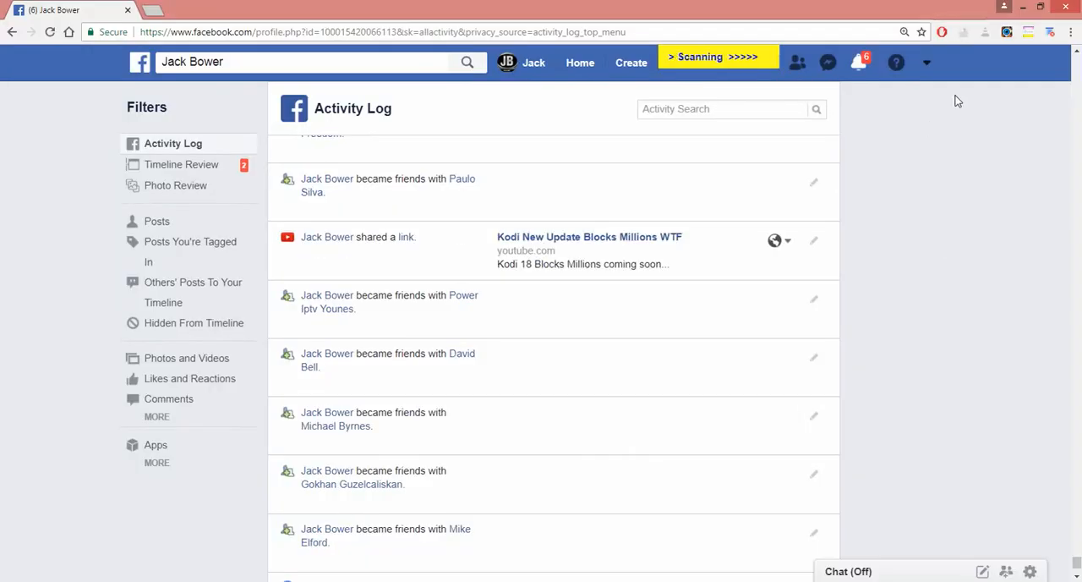
{"action": "scroll", "scroll_direction": "down", "scroll_amount": 3}
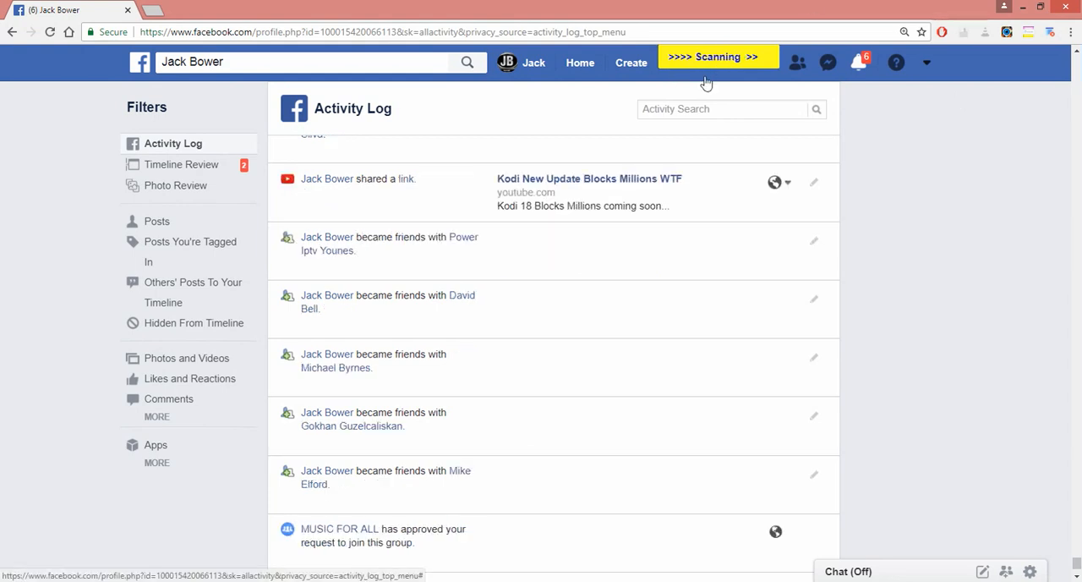
{"action": "mouse_move", "coordinate": [604, 222]}
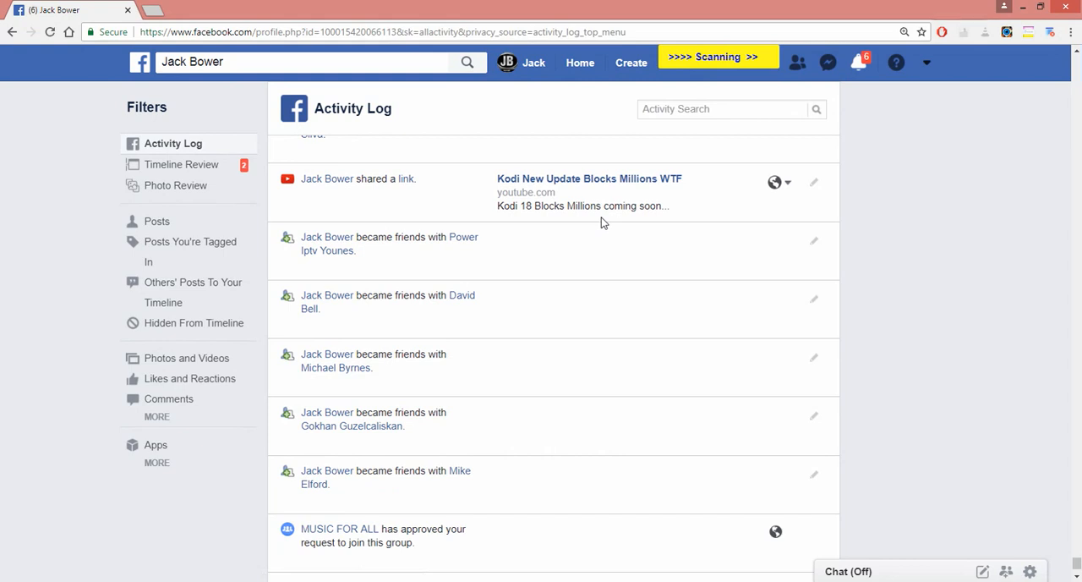
{"action": "scroll", "scroll_direction": "down", "scroll_amount": 3}
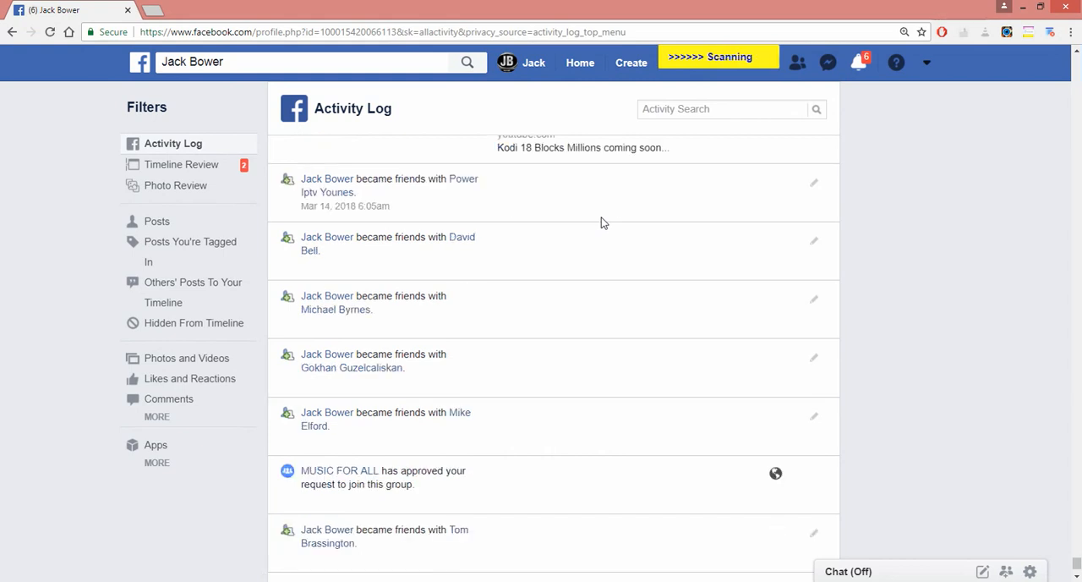
{"action": "scroll", "scroll_direction": "down", "scroll_amount": 3}
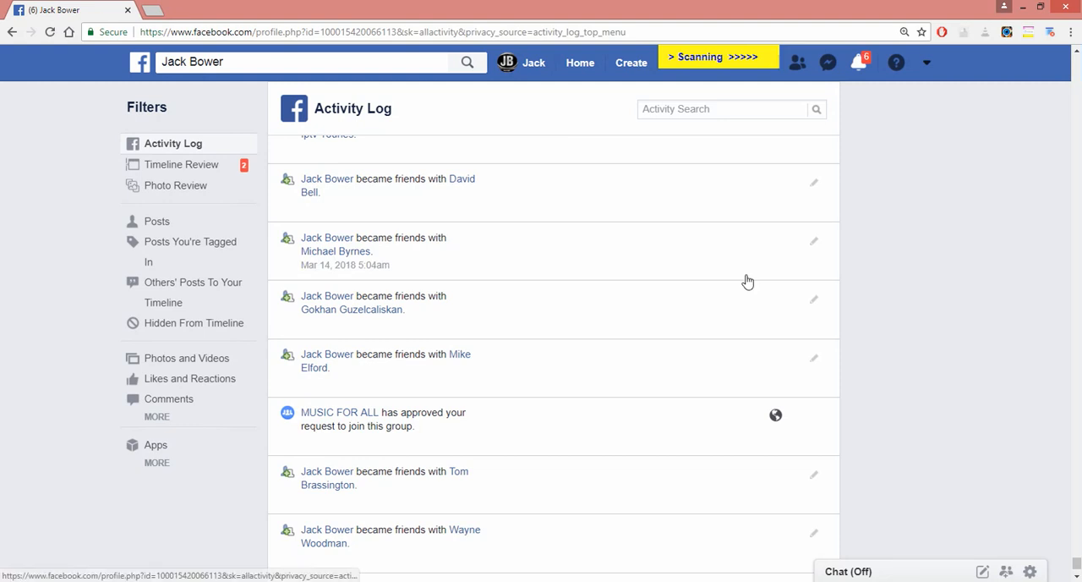
{"action": "scroll", "scroll_direction": "down", "scroll_amount": 3}
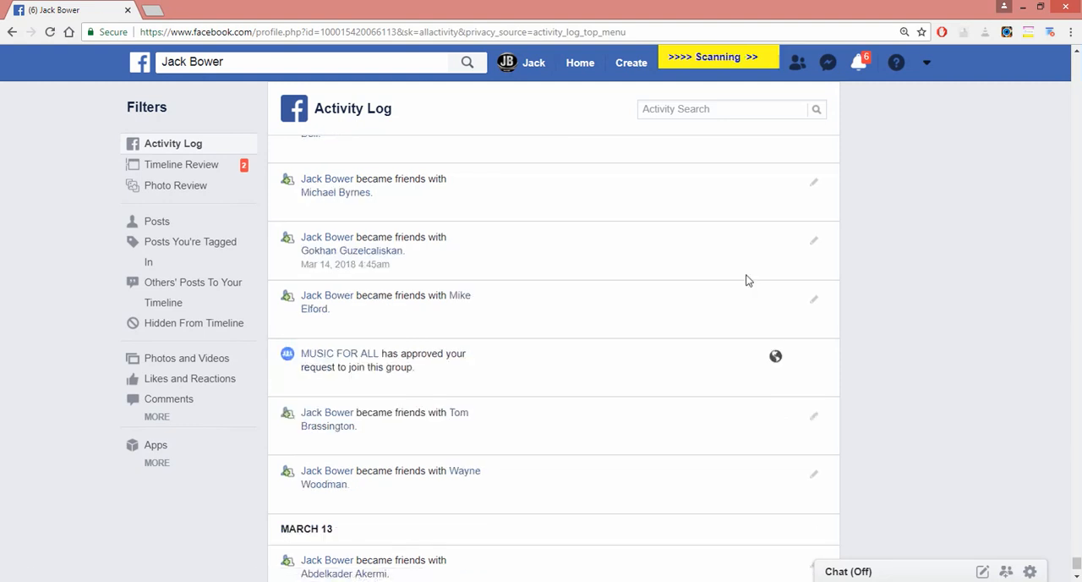
{"action": "scroll", "scroll_direction": "down", "scroll_amount": 3}
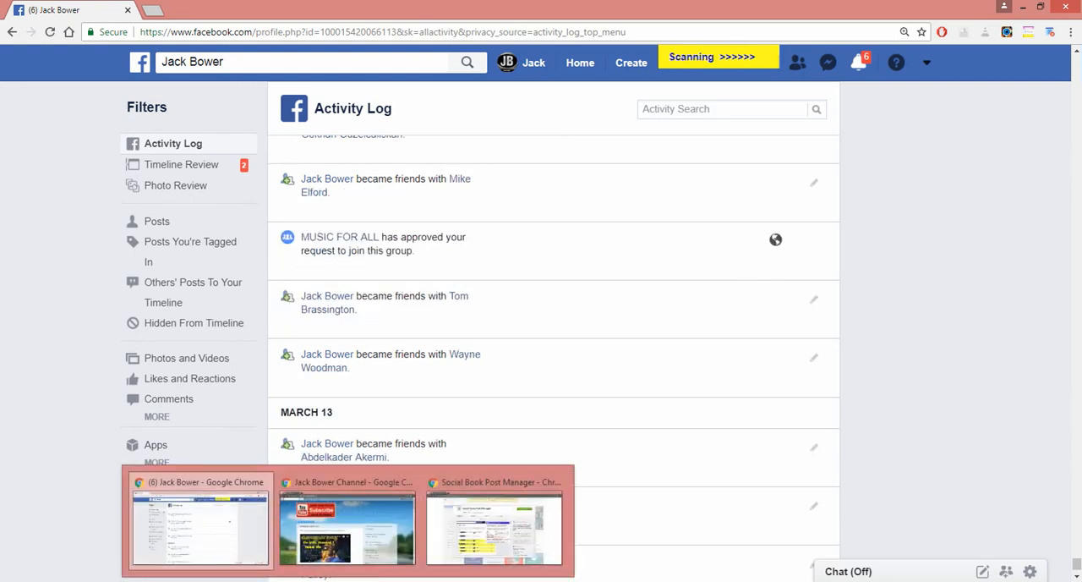
Follow the Jack Bower Channel blog's sidebar SUBSCRIBE link to YouTube
{"action": "left_click", "coordinate": [347, 529]}
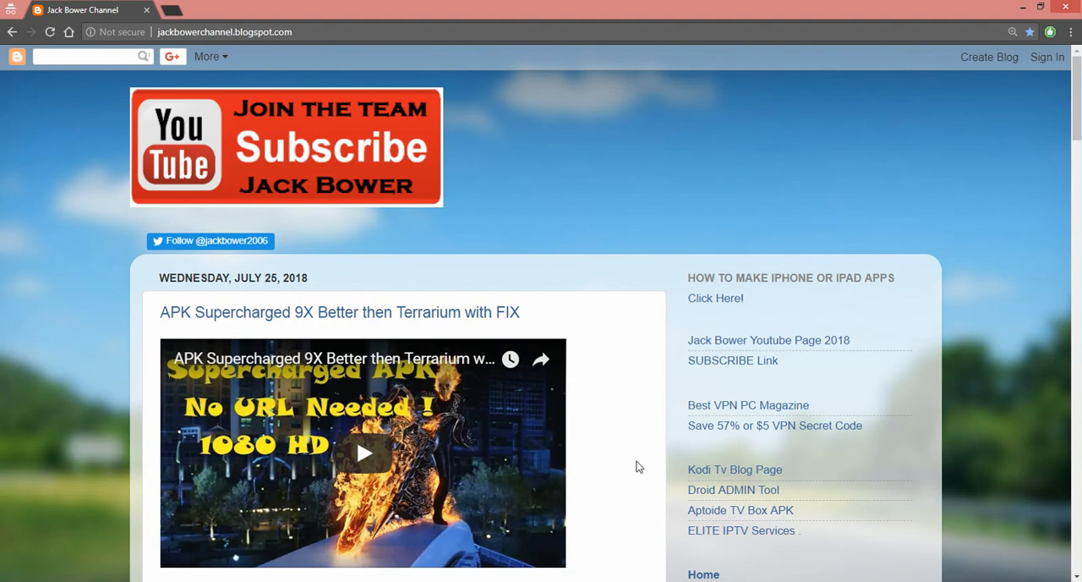
{"action": "scroll", "scroll_direction": "down", "scroll_amount": 3}
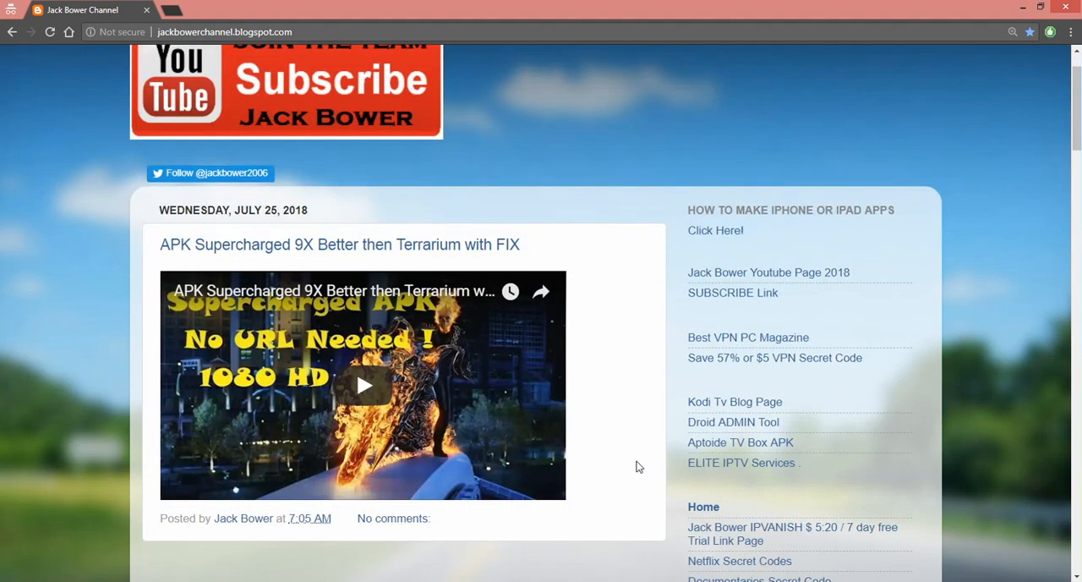
{"action": "left_click", "coordinate": [732, 293]}
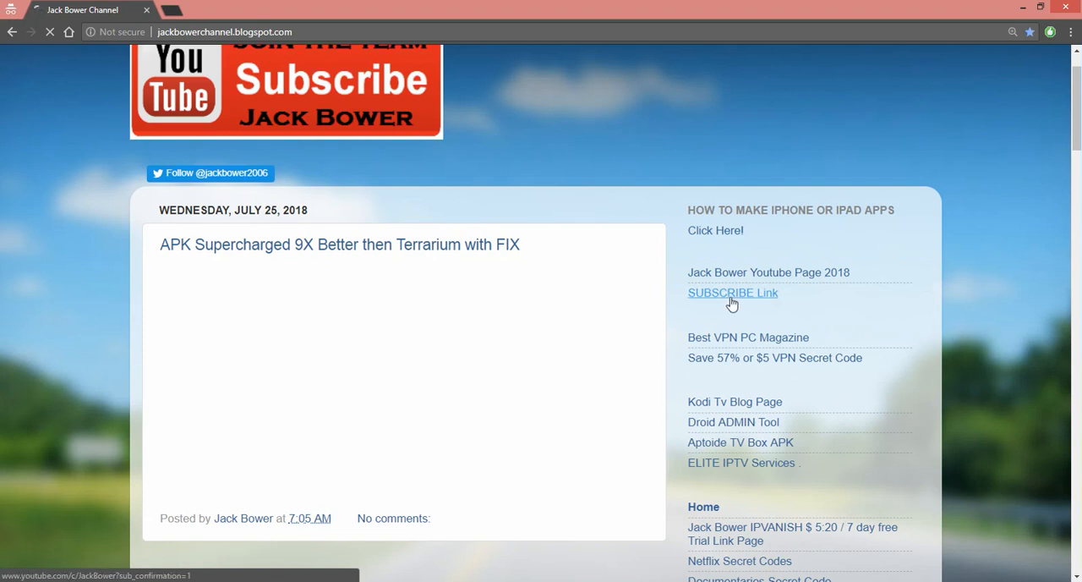
{"action": "left_click", "coordinate": [733, 293]}
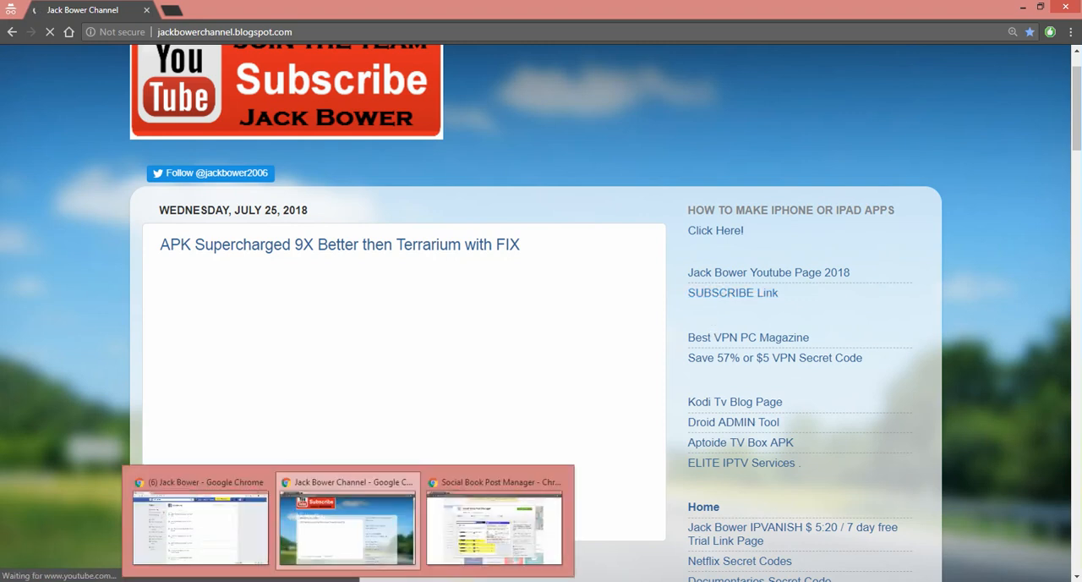
{"action": "mouse_move", "coordinate": [477, 562]}
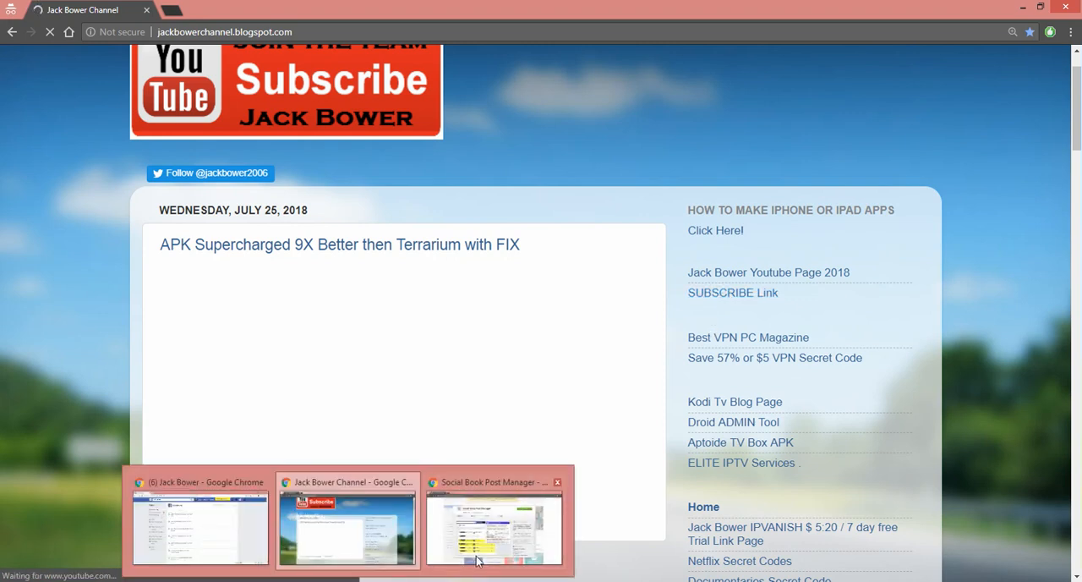
From the Social Book Post Manager store page, search for 'google', then return to Facebook
{"action": "left_click", "coordinate": [495, 524]}
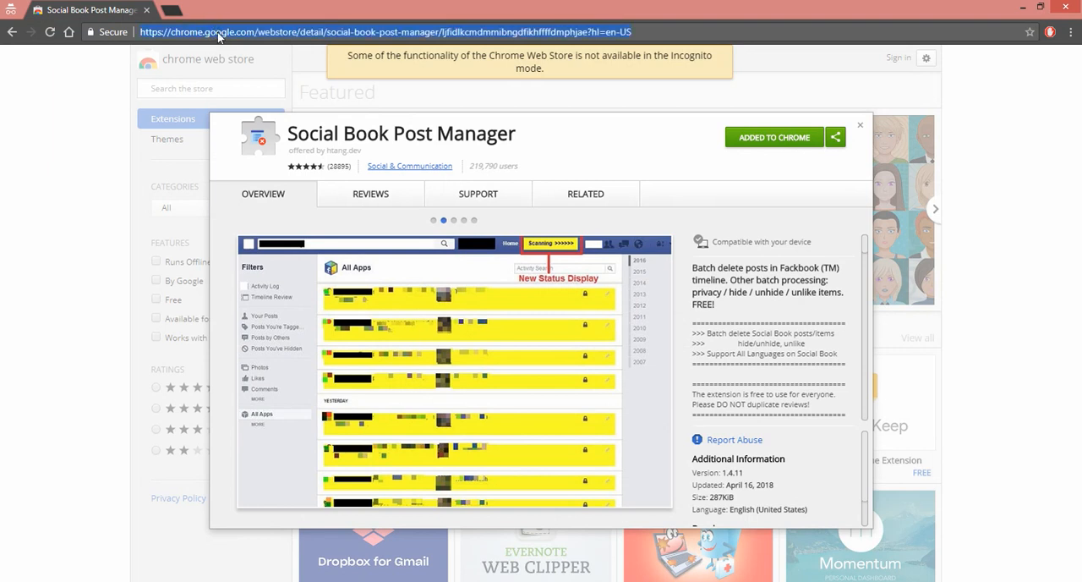
{"action": "type", "text": "google"}
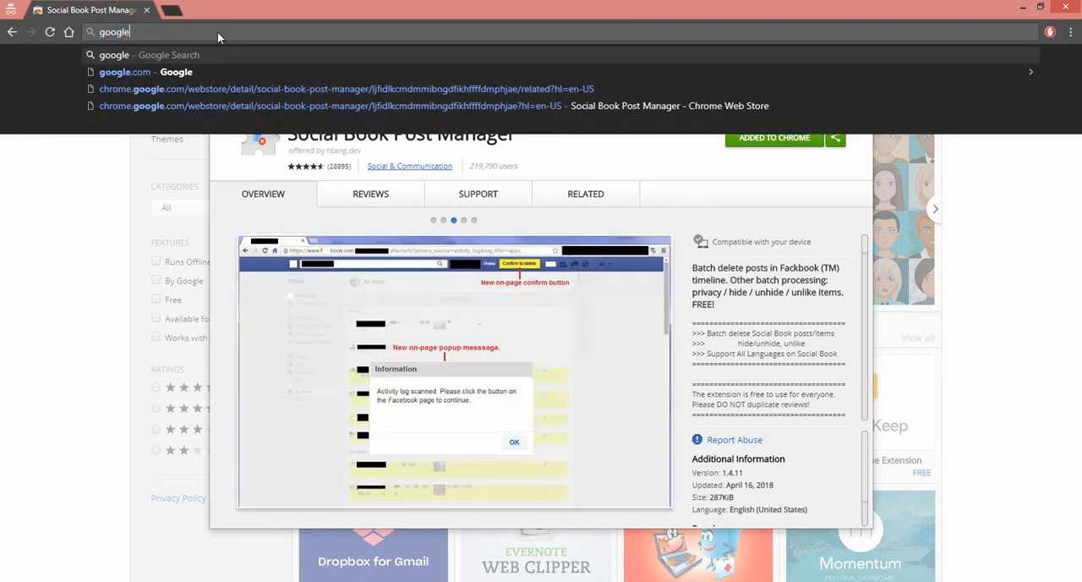
{"action": "key", "text": "Return"}
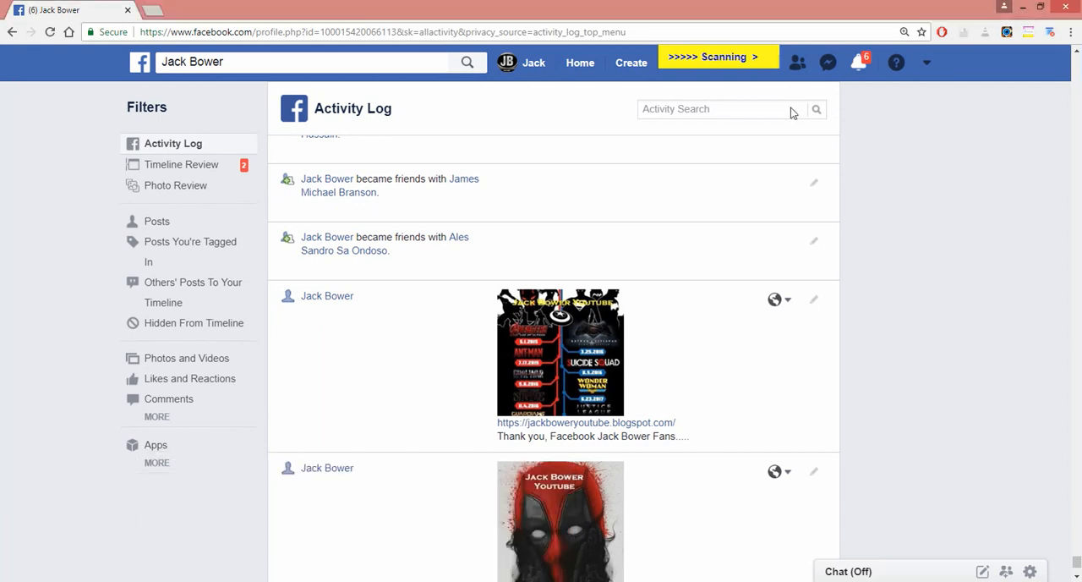
{"action": "scroll", "scroll_direction": "down", "scroll_amount": 3}
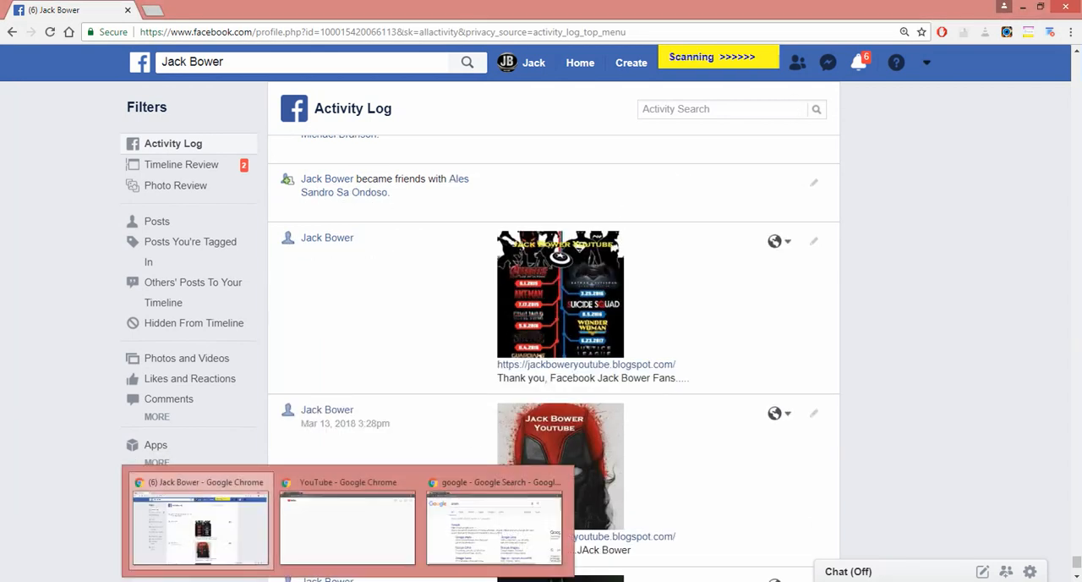
Search Google for 'facebook chrome manager' and open the Social Book Post Manager Web Store result
{"action": "left_click", "coordinate": [347, 529]}
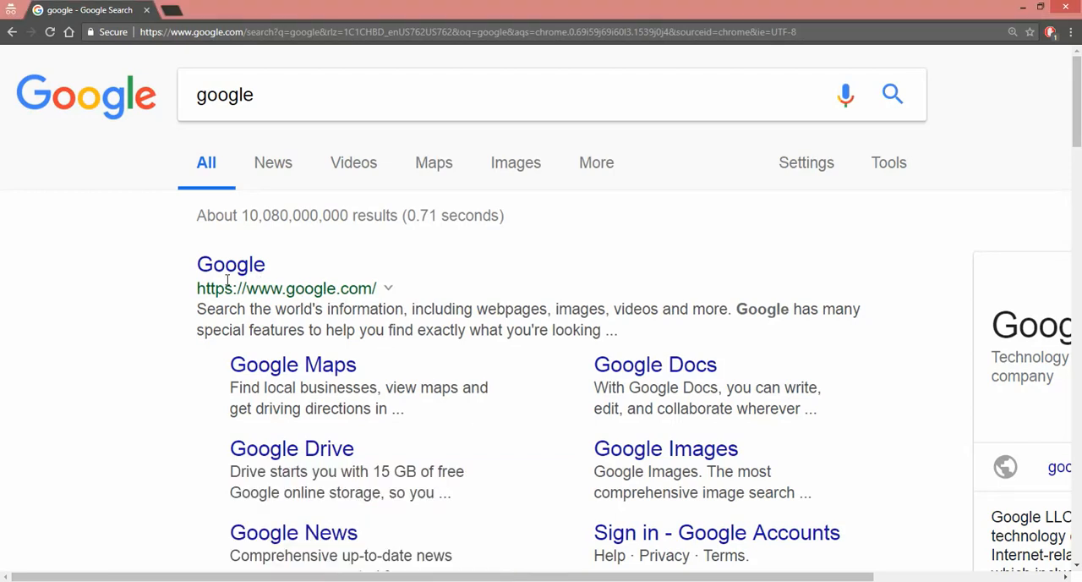
{"action": "mouse_move", "coordinate": [273, 95]}
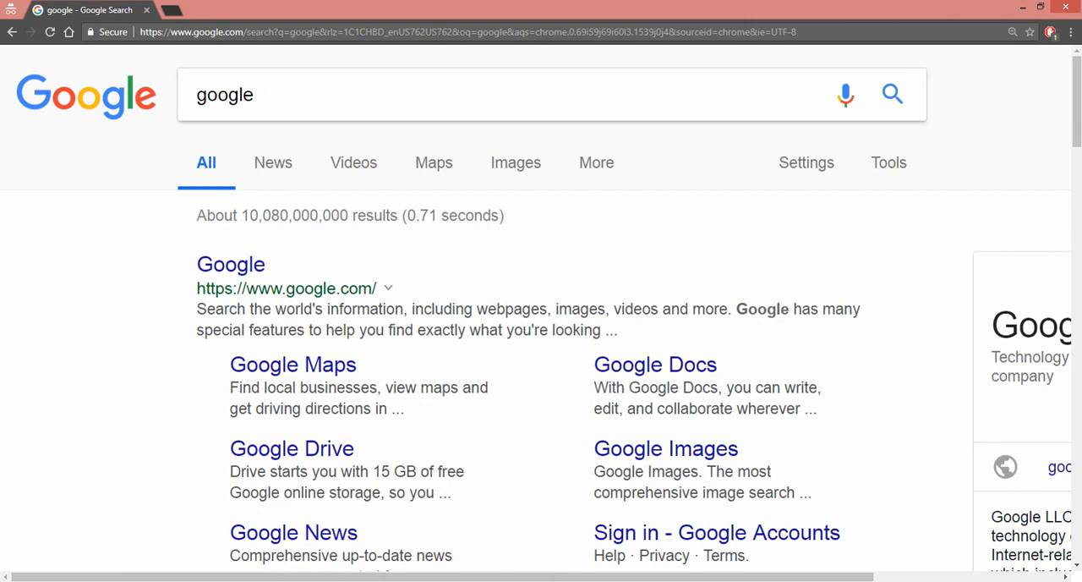
{"action": "mouse_move", "coordinate": [231, 264]}
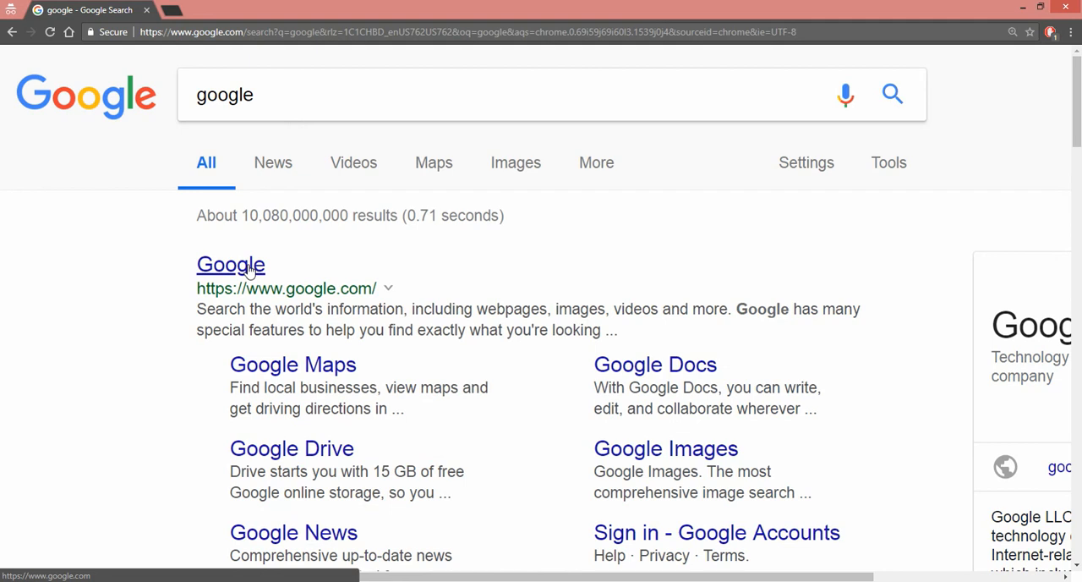
{"action": "mouse_move", "coordinate": [294, 94]}
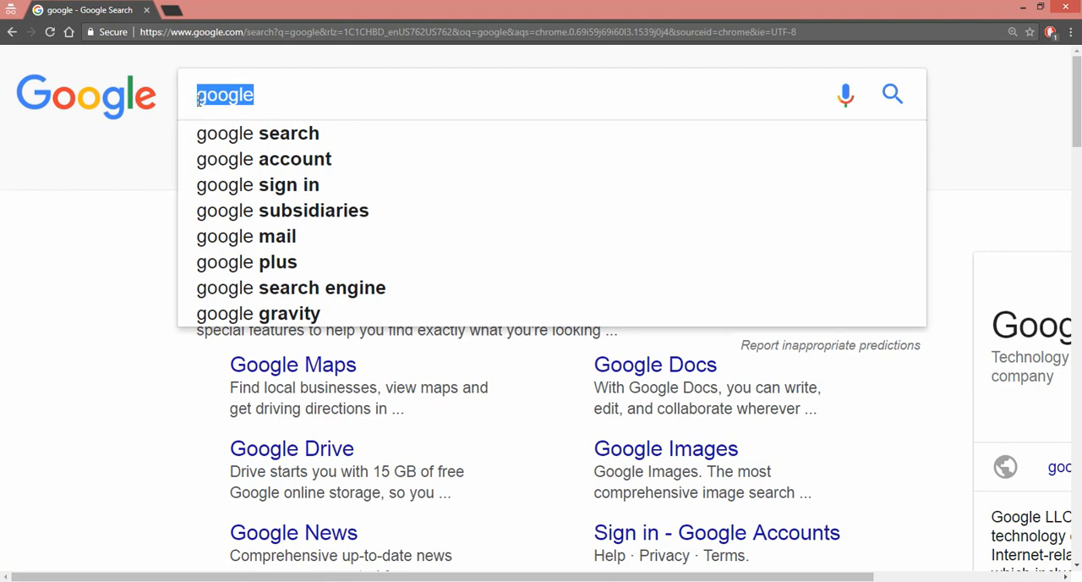
{"action": "type", "text": "faceb"}
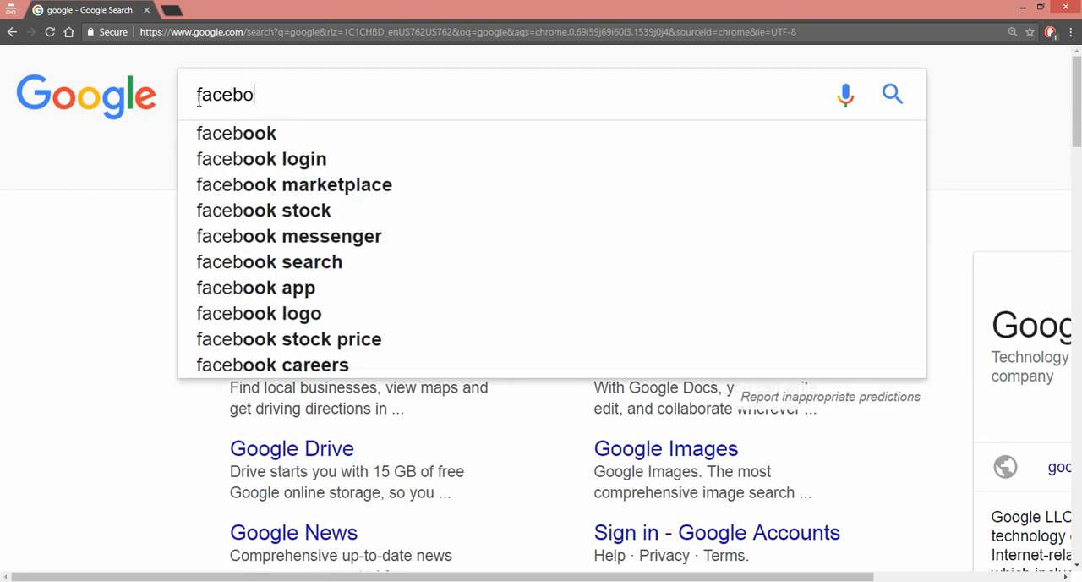
{"action": "type", "text": "ok chr"}
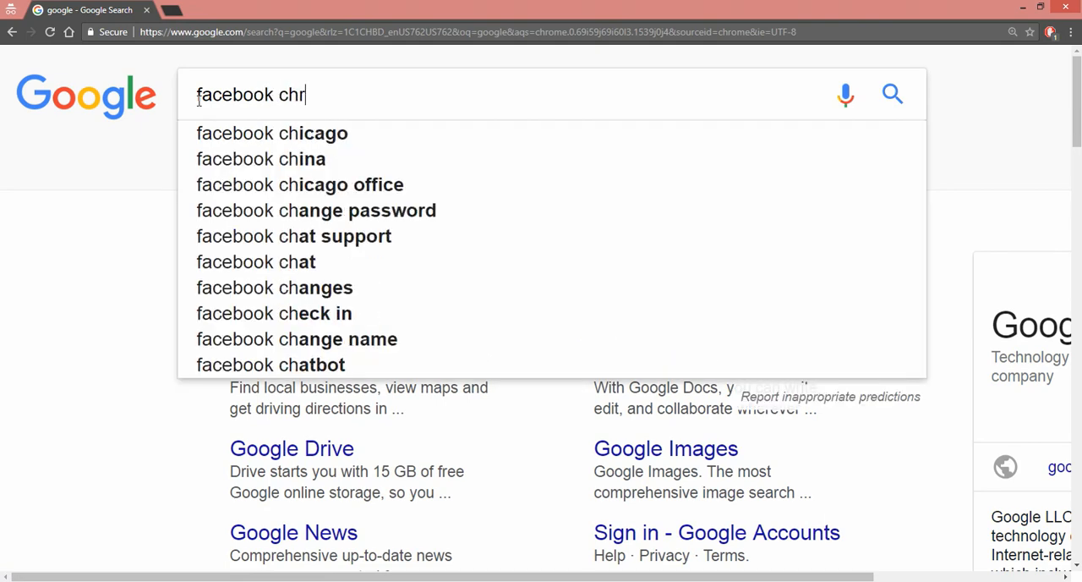
{"action": "type", "text": "ome manag"}
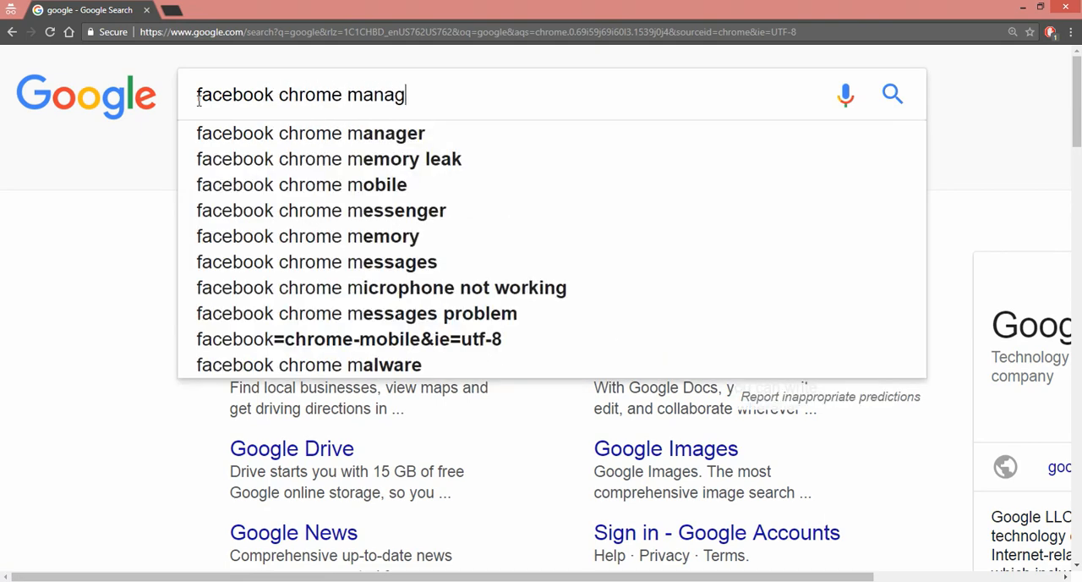
{"action": "left_click", "coordinate": [310, 133]}
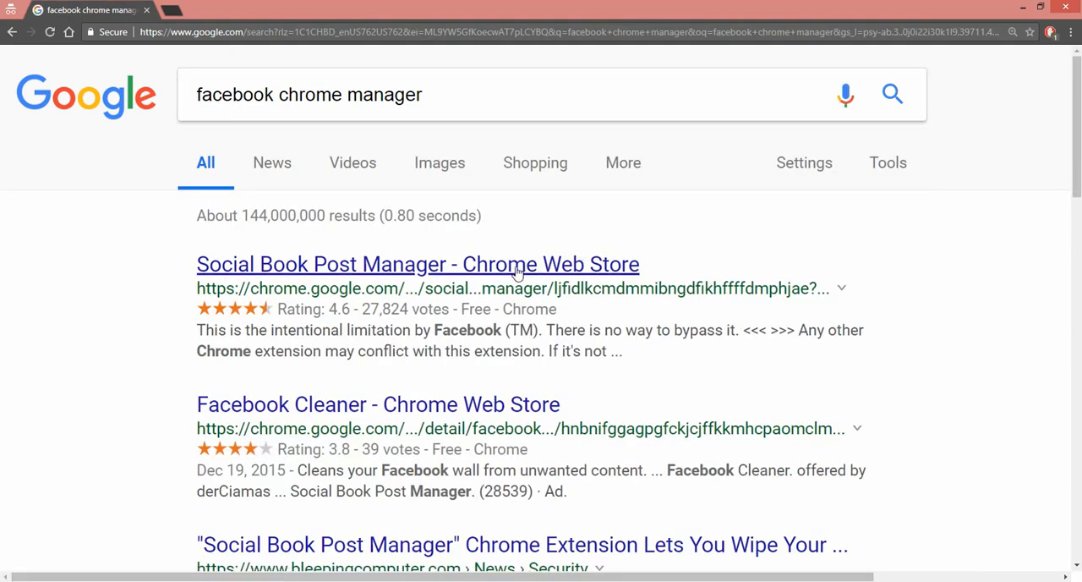
{"action": "left_click", "coordinate": [417, 264]}
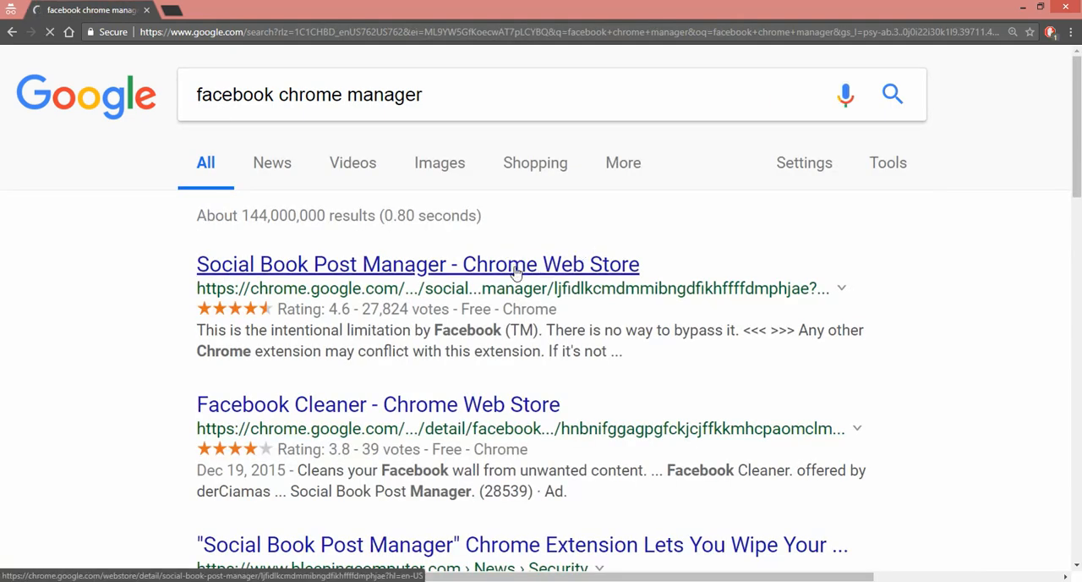
Open the Social Book Post Manager listing, which shows the extension already added to Chrome
{"action": "left_click", "coordinate": [418, 264]}
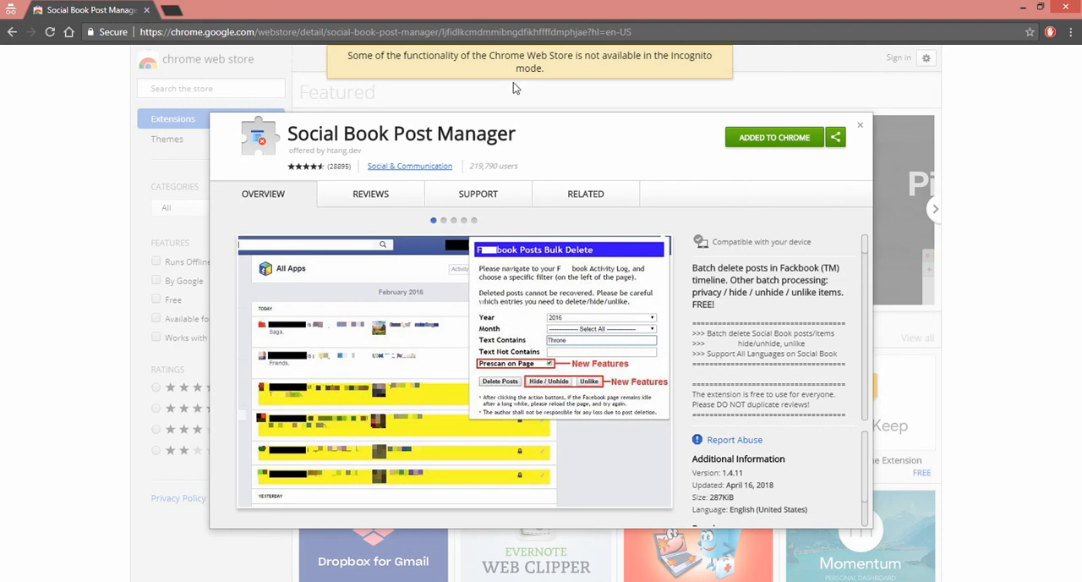
{"action": "mouse_move", "coordinate": [739, 153]}
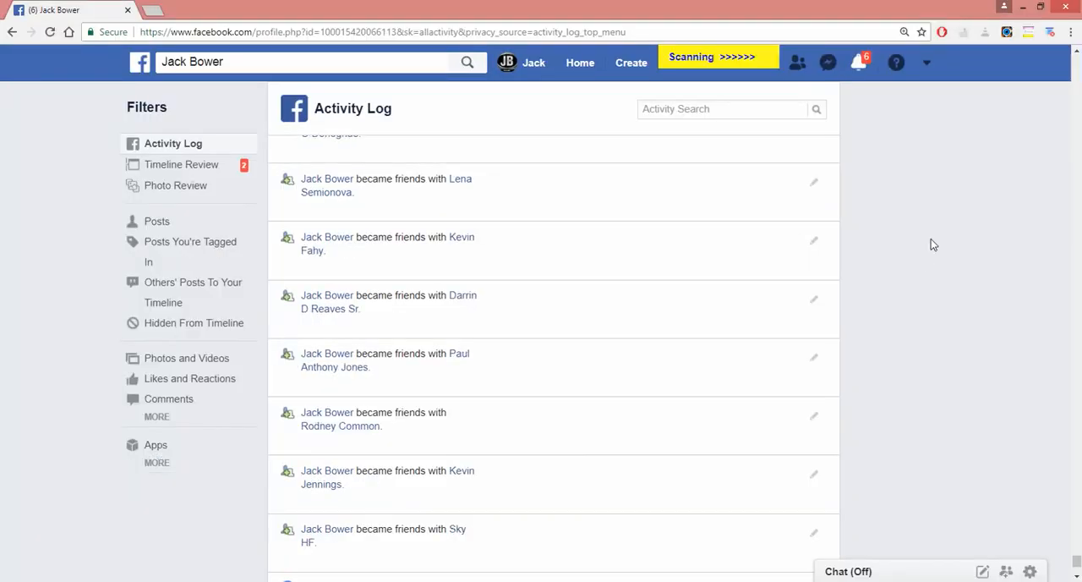
{"action": "mouse_move", "coordinate": [1053, 42]}
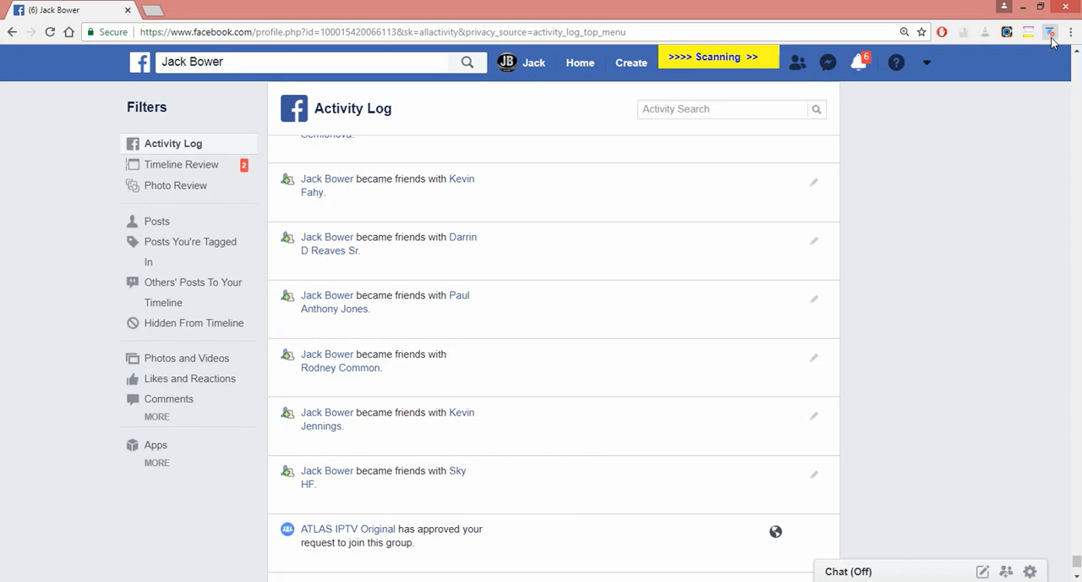
Start Social Book Post Manager's prescan, confirm the notice, and follow scanning through shared YouTube posts
{"action": "left_click", "coordinate": [1051, 32]}
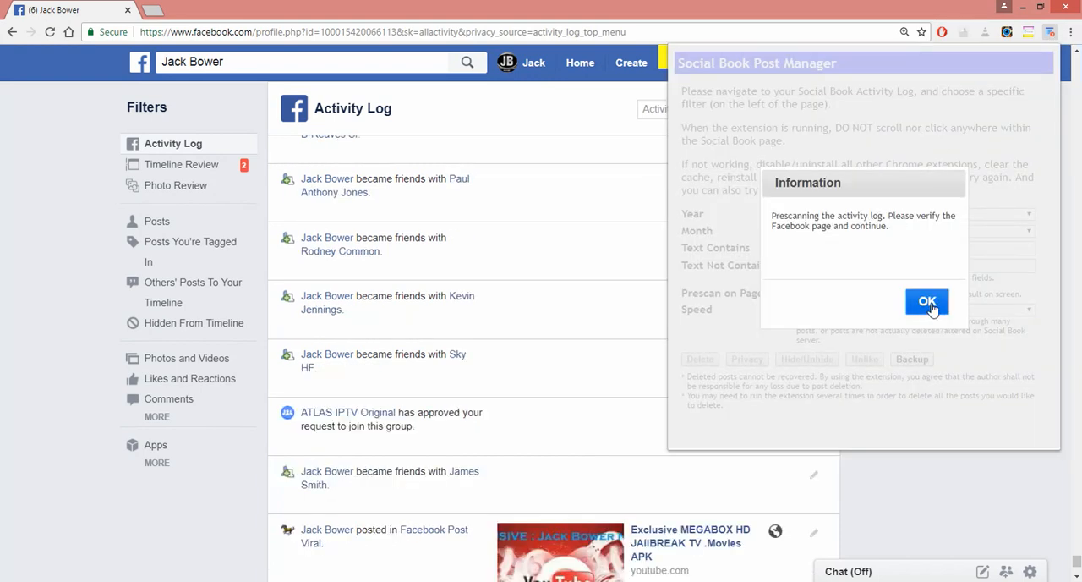
{"action": "left_click", "coordinate": [927, 302]}
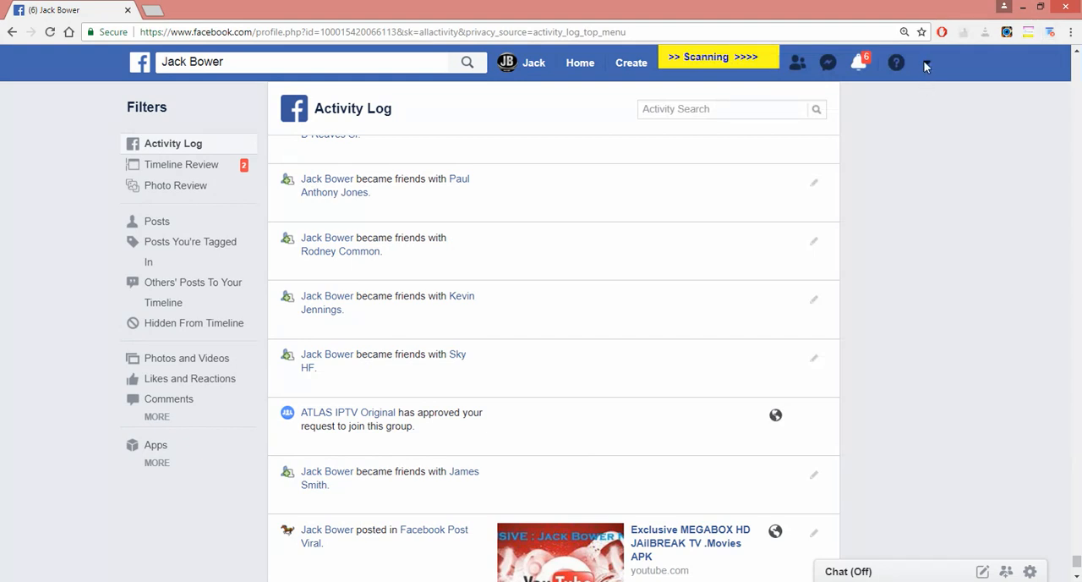
{"action": "scroll", "scroll_direction": "down", "scroll_amount": 3}
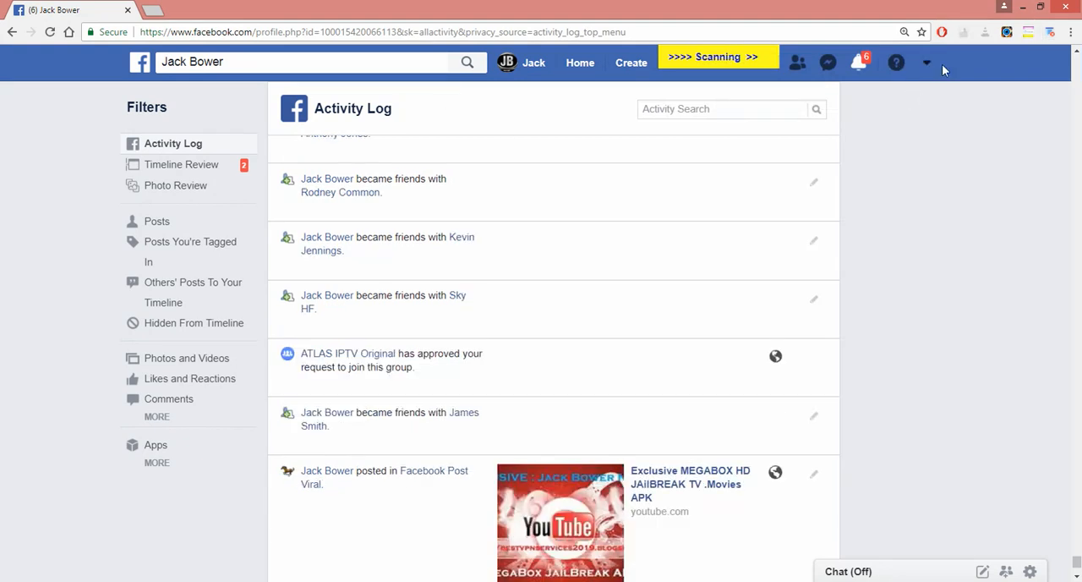
{"action": "mouse_move", "coordinate": [928, 62]}
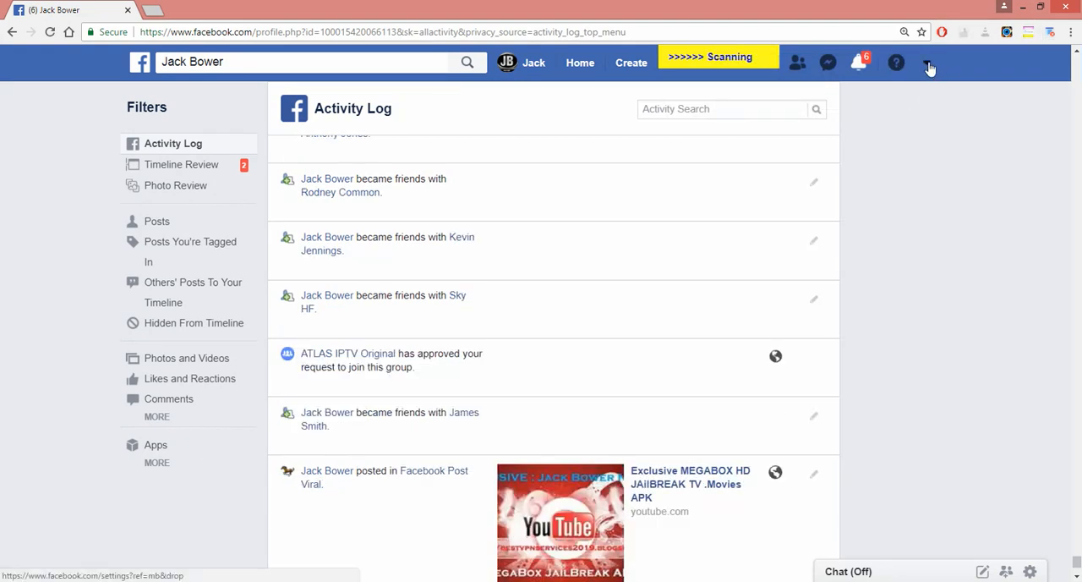
{"action": "scroll", "scroll_direction": "down", "scroll_amount": 3}
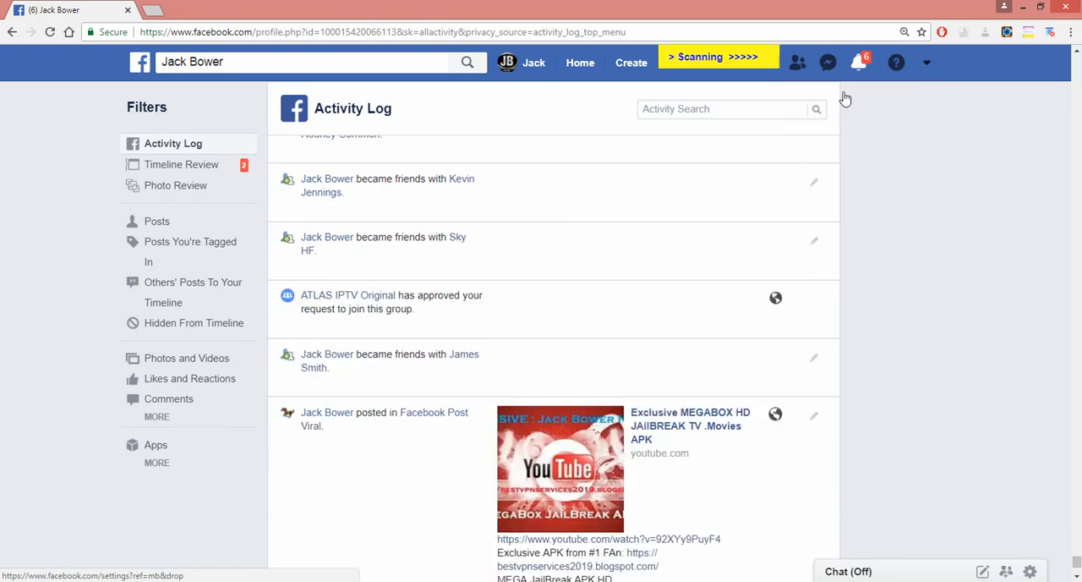
{"action": "scroll", "scroll_direction": "down", "scroll_amount": 3}
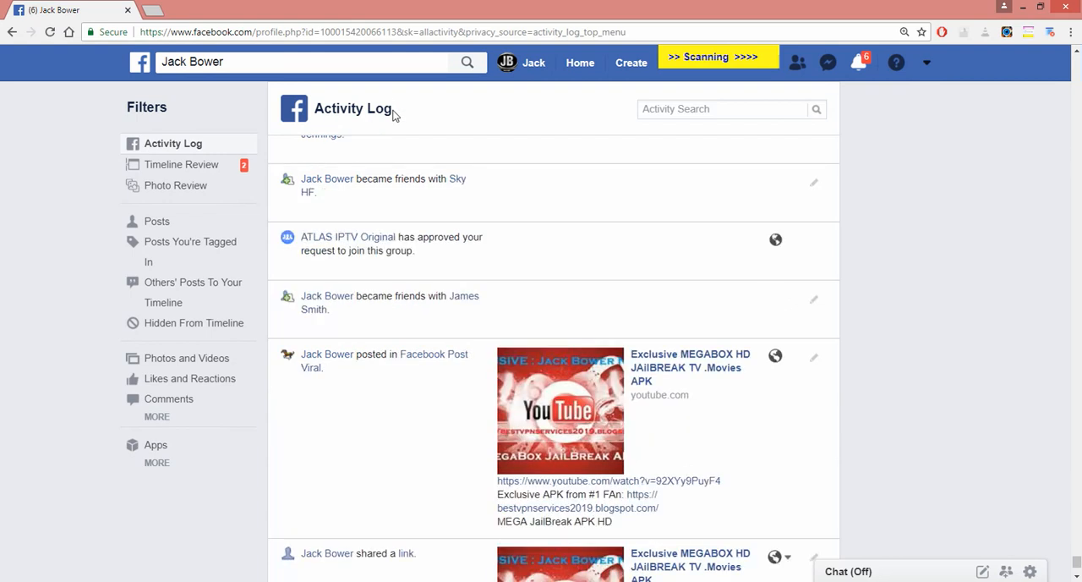
{"action": "mouse_move", "coordinate": [1005, 57]}
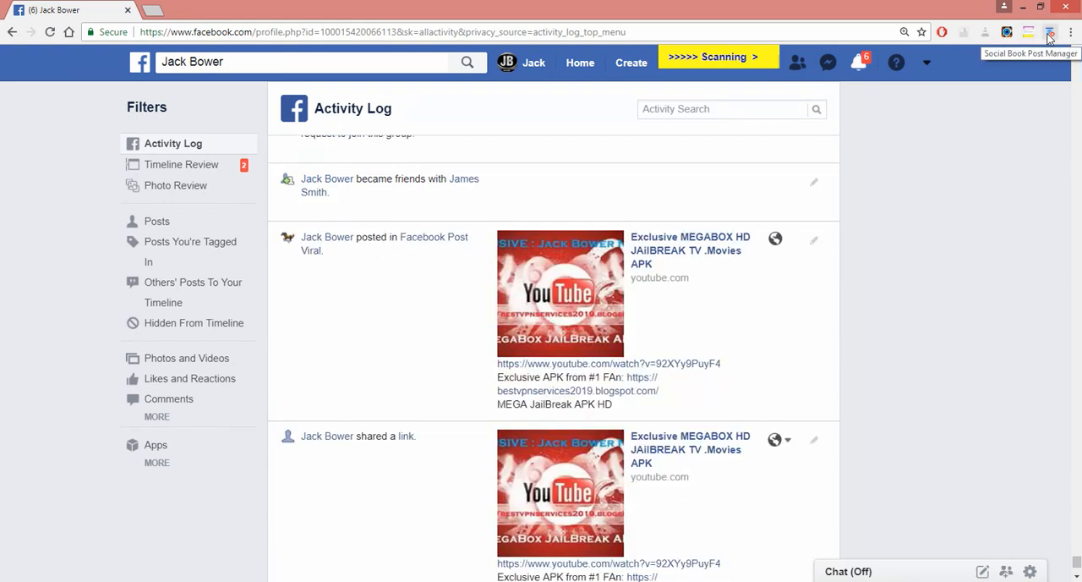
{"action": "scroll", "scroll_direction": "down", "scroll_amount": 3}
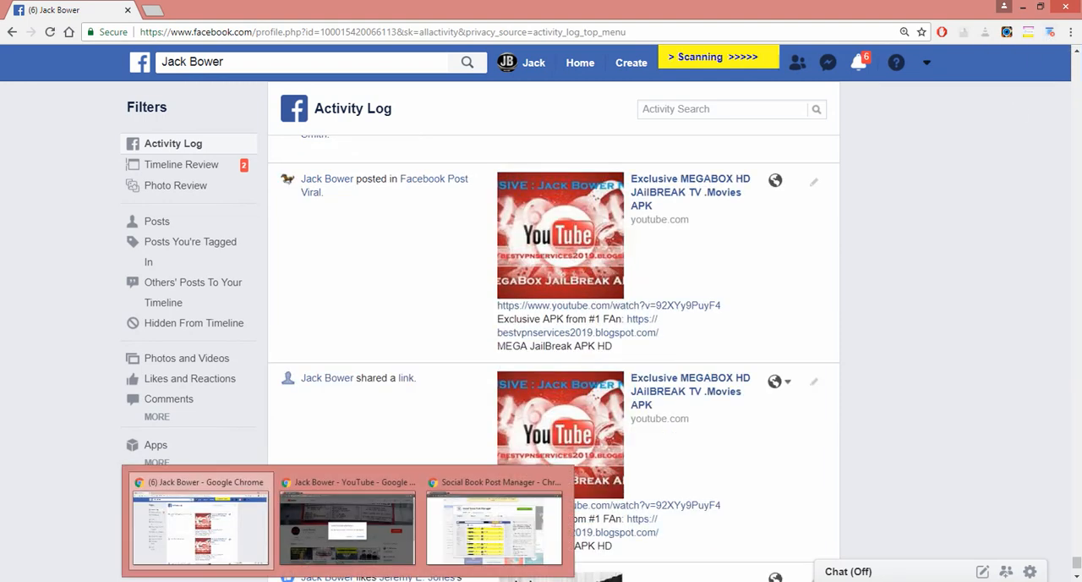
Return to the Social Book Post Manager Chrome Web Store window
{"action": "left_click", "coordinate": [346, 528]}
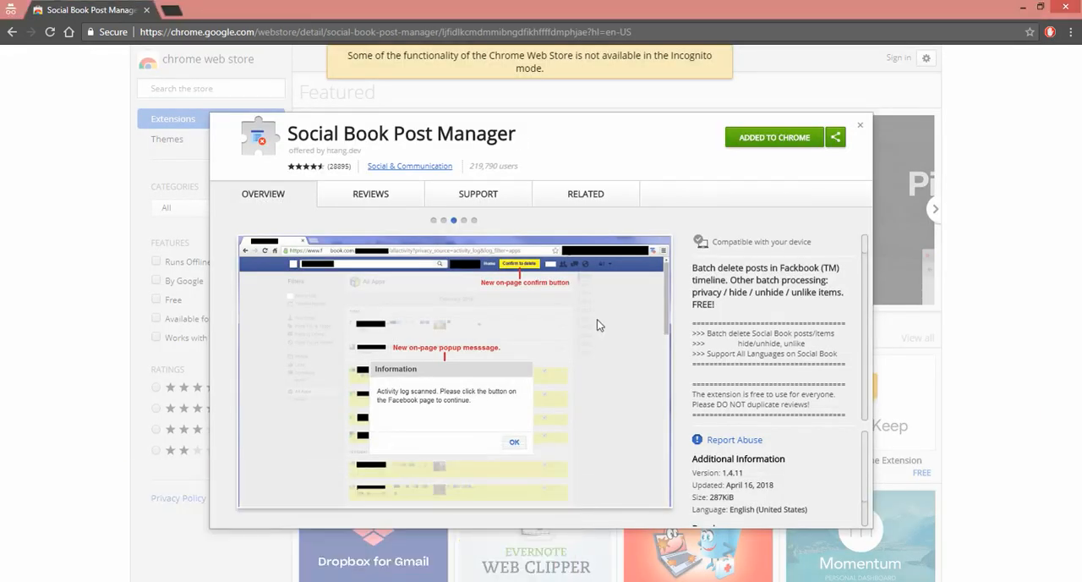
{"action": "mouse_move", "coordinate": [294, 144]}
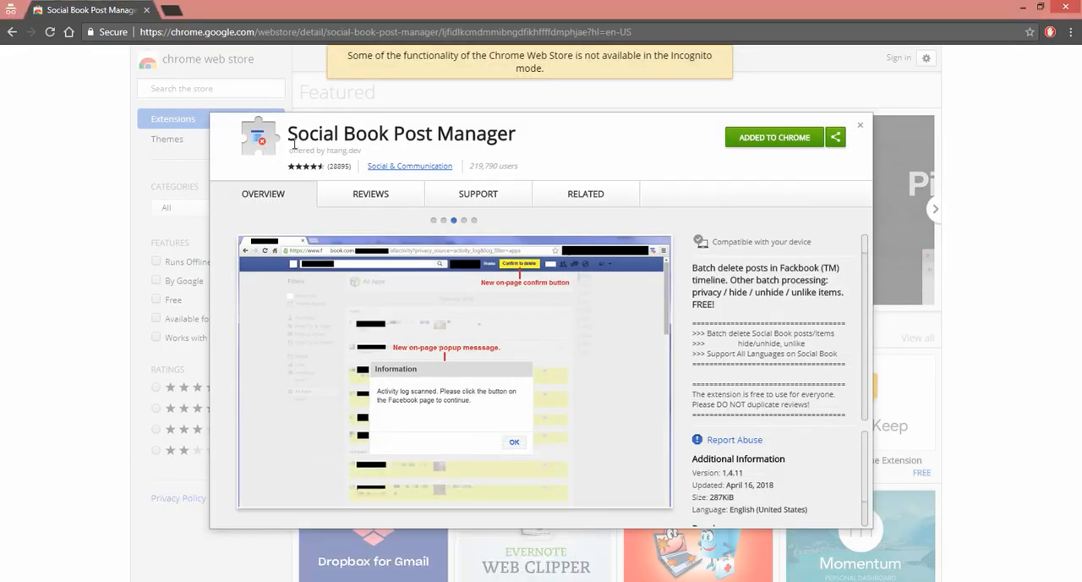
{"action": "mouse_move", "coordinate": [375, 159]}
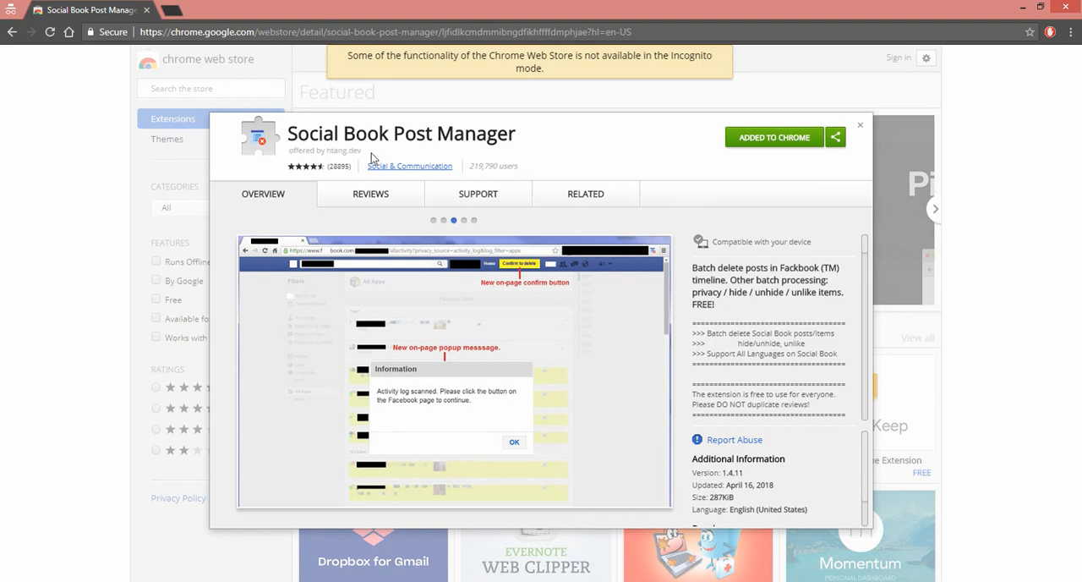
{"action": "mouse_move", "coordinate": [499, 143]}
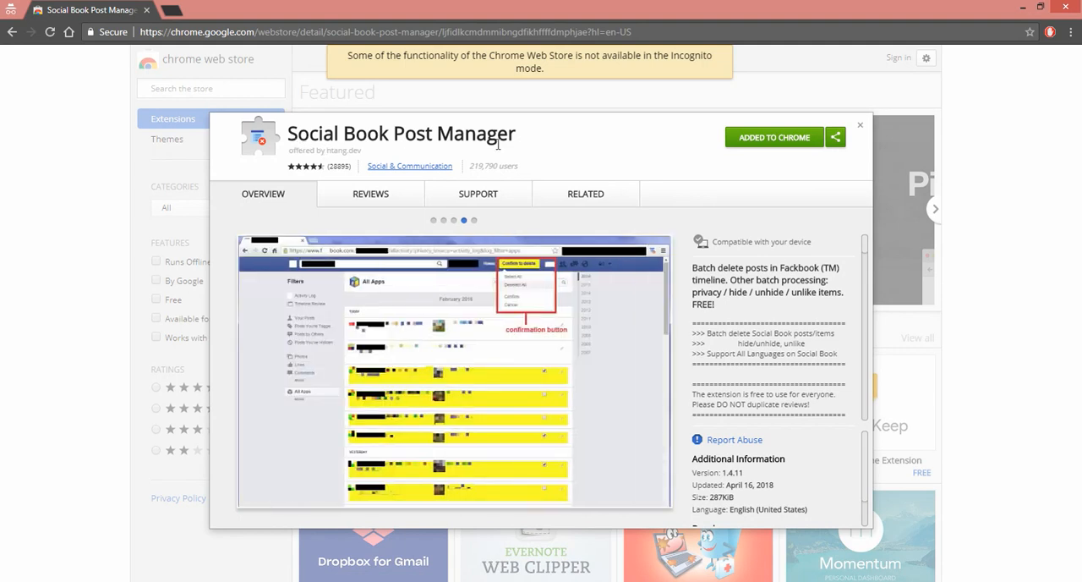
{"action": "mouse_move", "coordinate": [628, 153]}
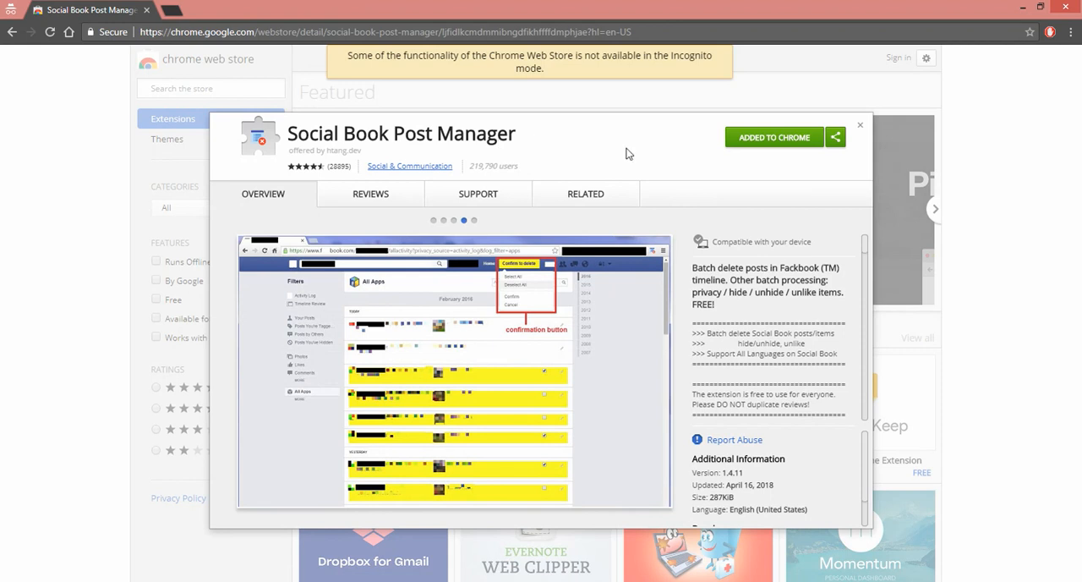